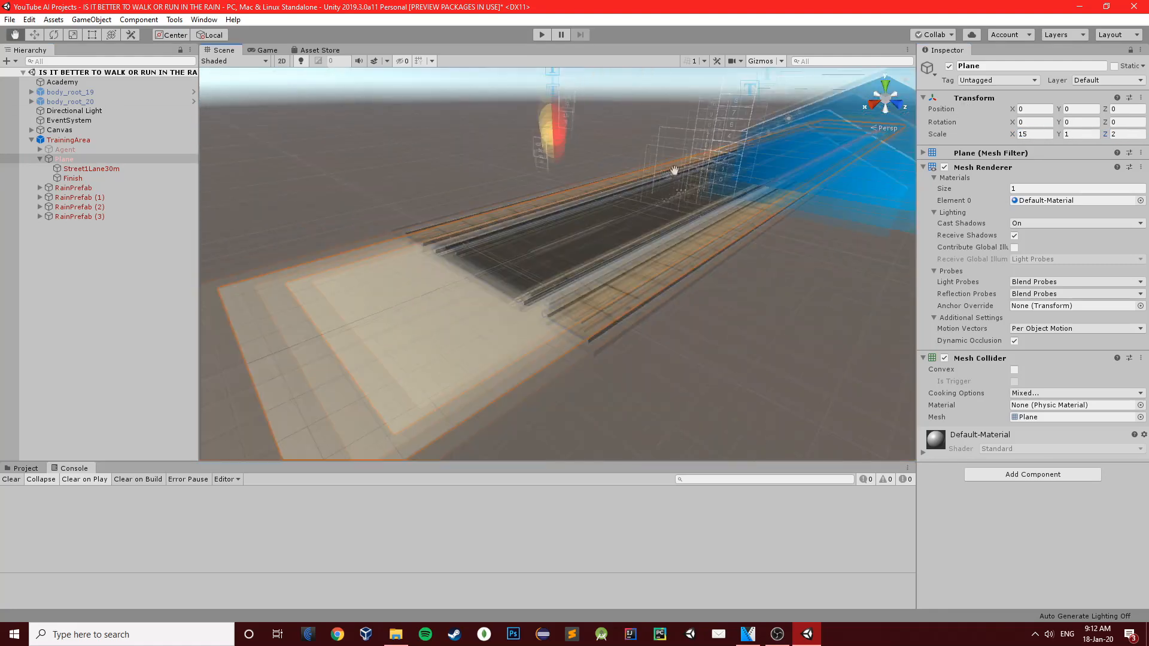
In Start(), add 'if (graph != null)' before 'graph.DataSource.StartBatch()', matching the reference script.
{"action": "left_click", "coordinate": [73, 187]}
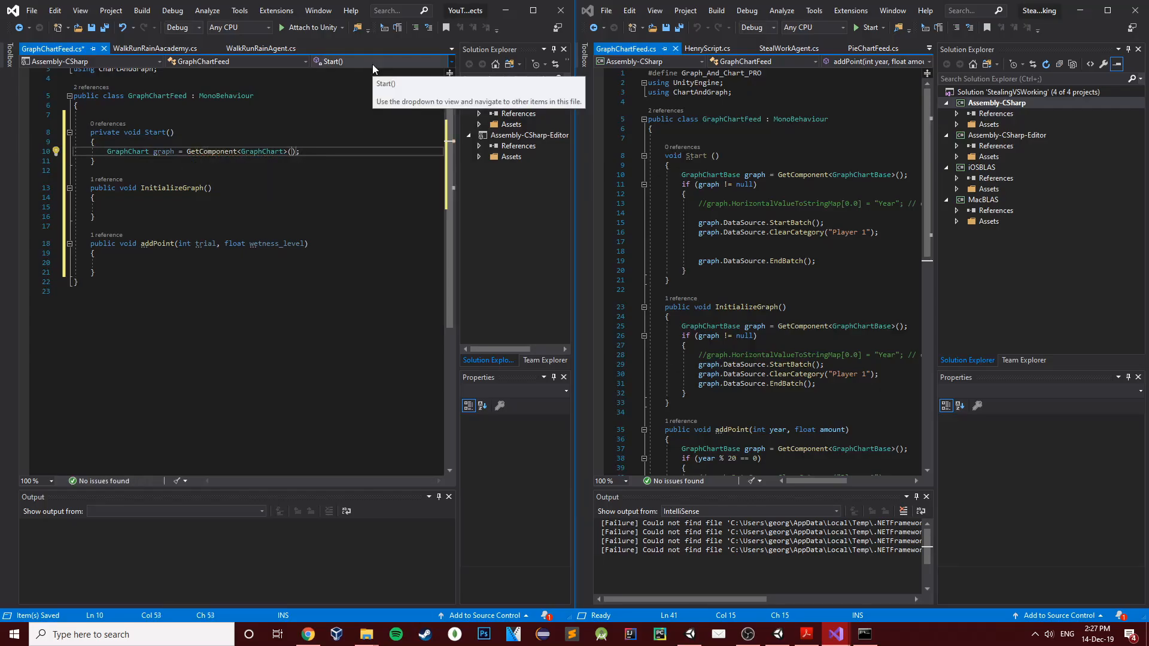
{"action": "type", "text": "if (graph != null)"}
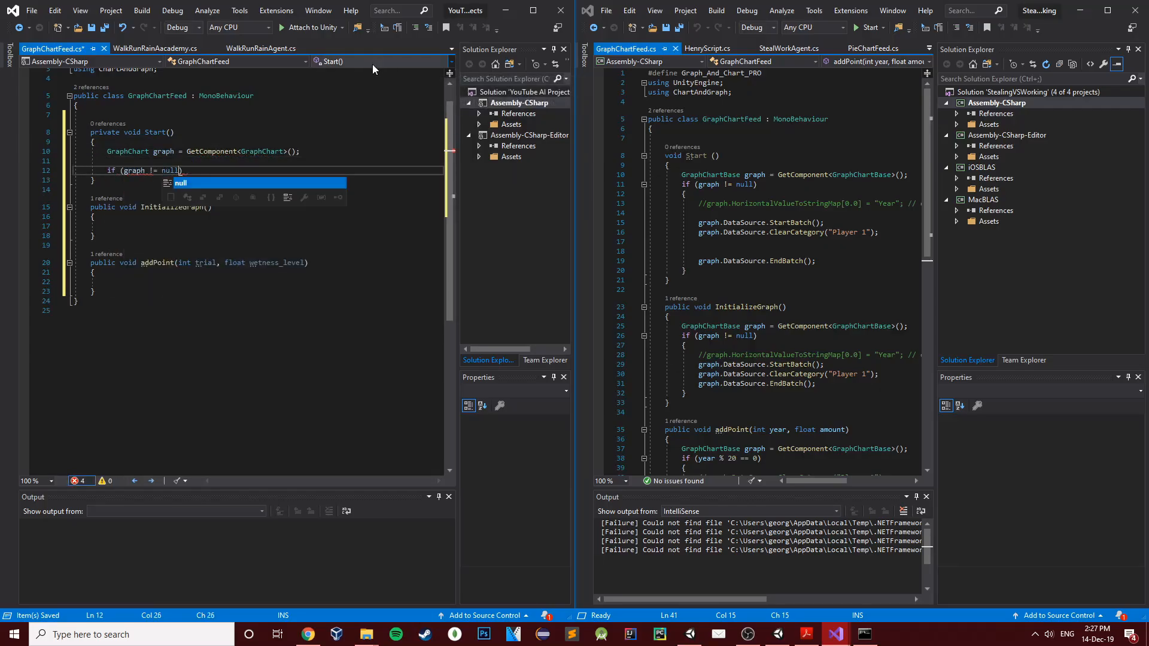
{"action": "type", "text": "graph.DataSource.StartBatch()"}
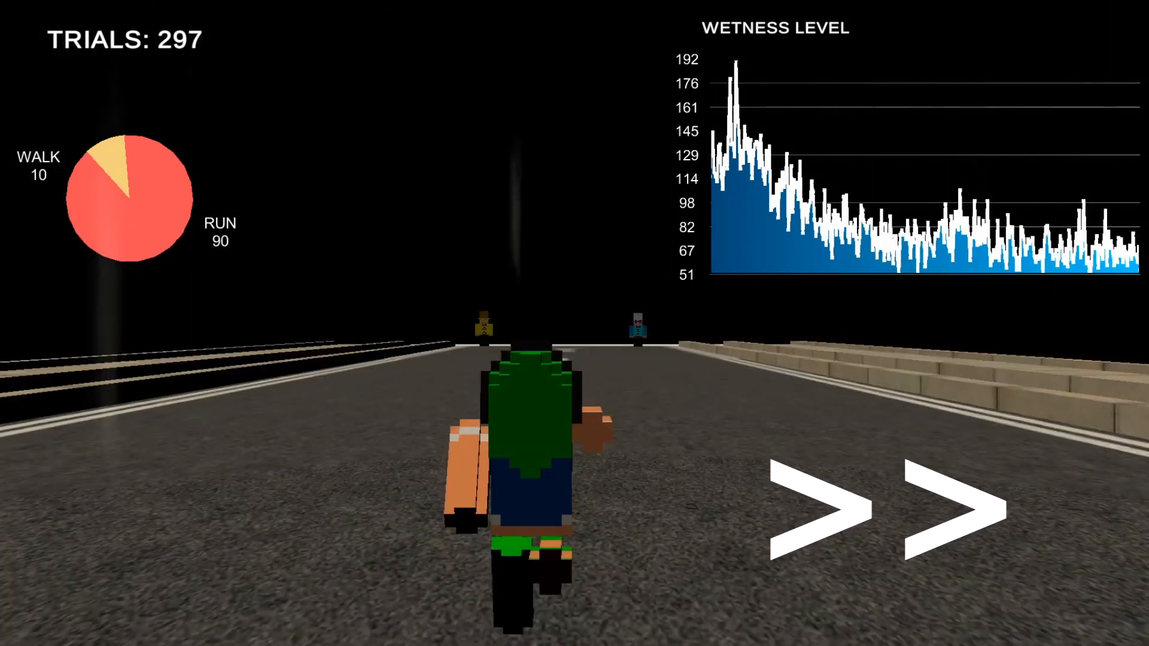
Let training reach 300 trials as the pie chart shifts to 85 run versus 15 walk.
{"action": "left_click", "coordinate": [879, 509]}
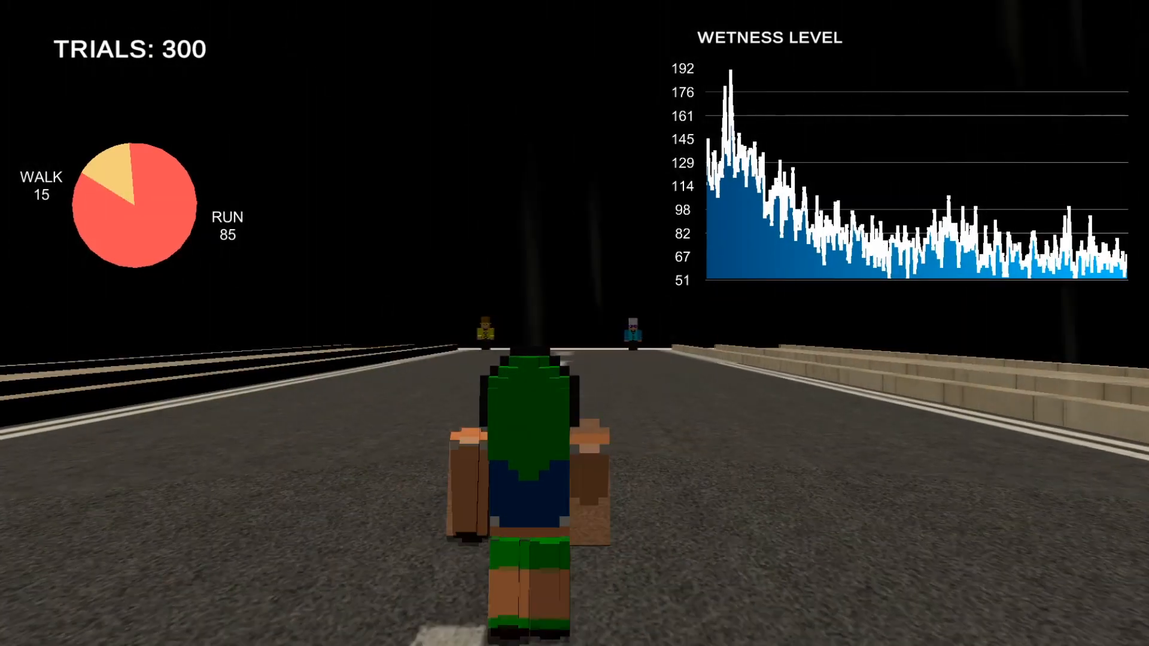